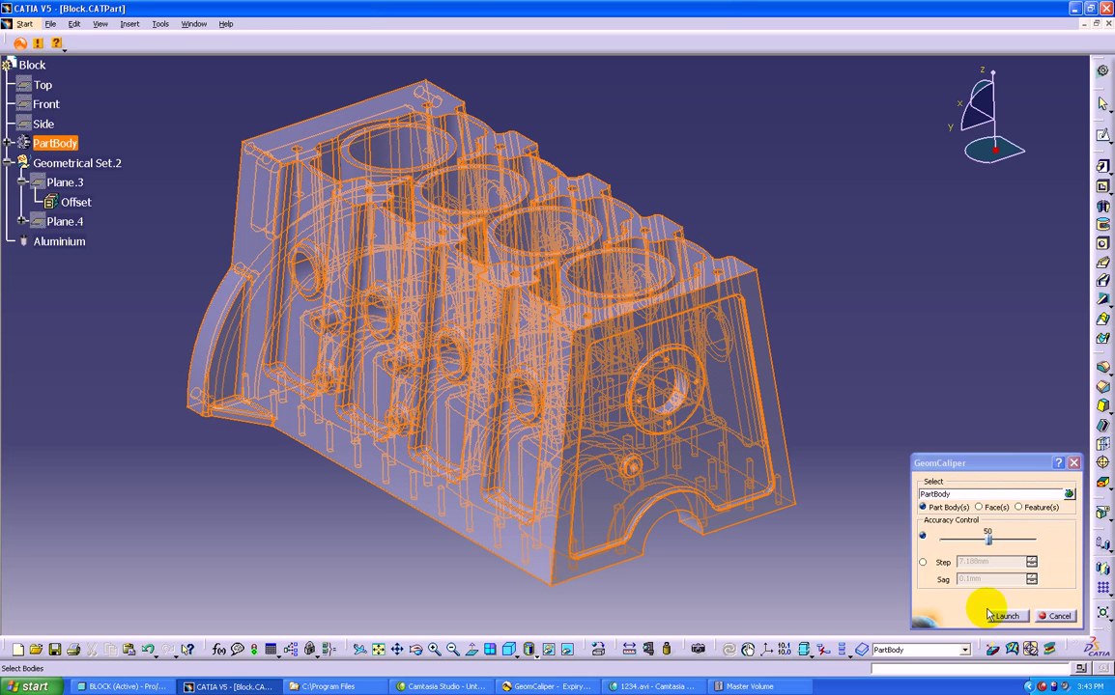
Launch the engine block PartBody from CATIA into GeomCaliper
click(1000, 615)
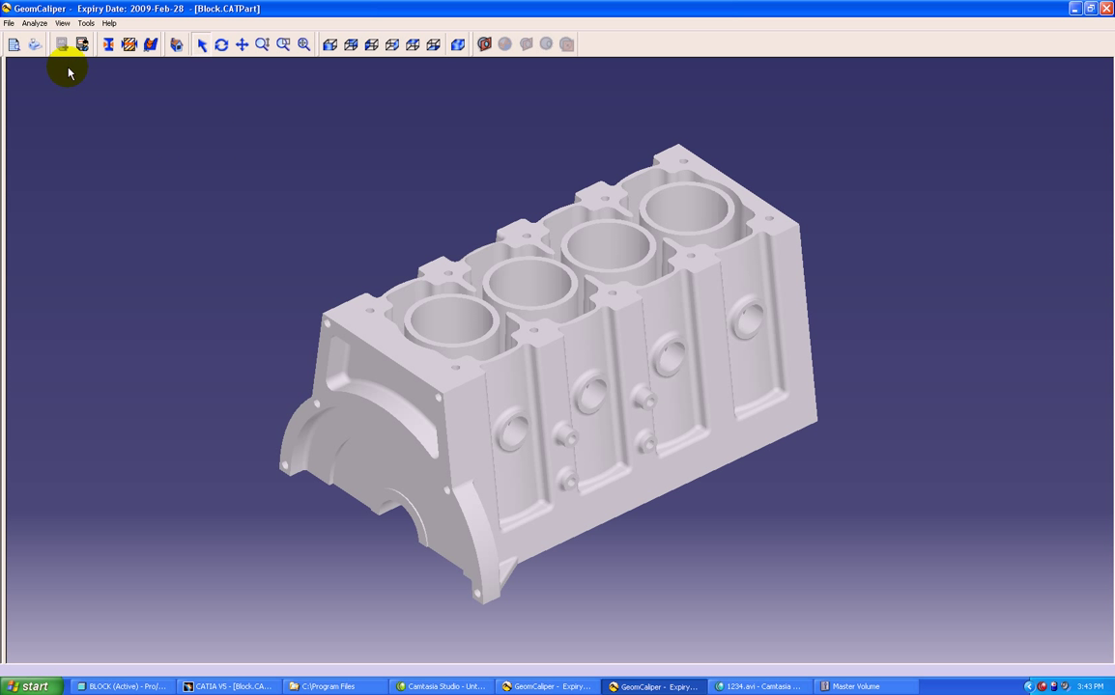
Run a Thickness Checker calculation using the sphere method with diameter, ignoring thickness at edges
click(35, 23)
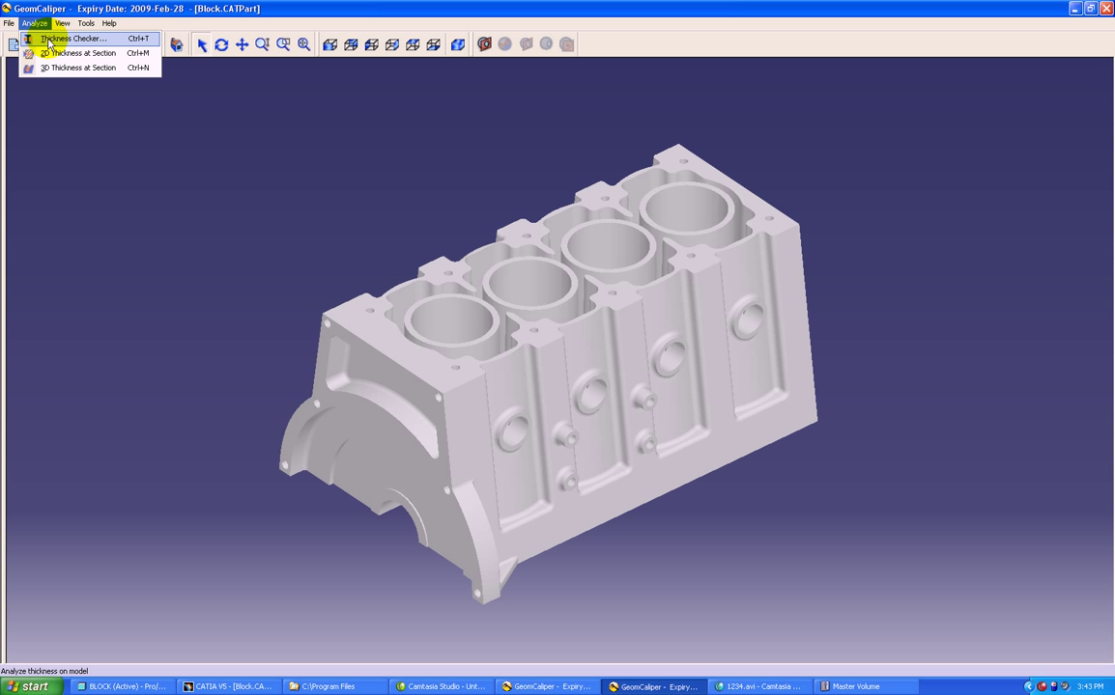
click(73, 38)
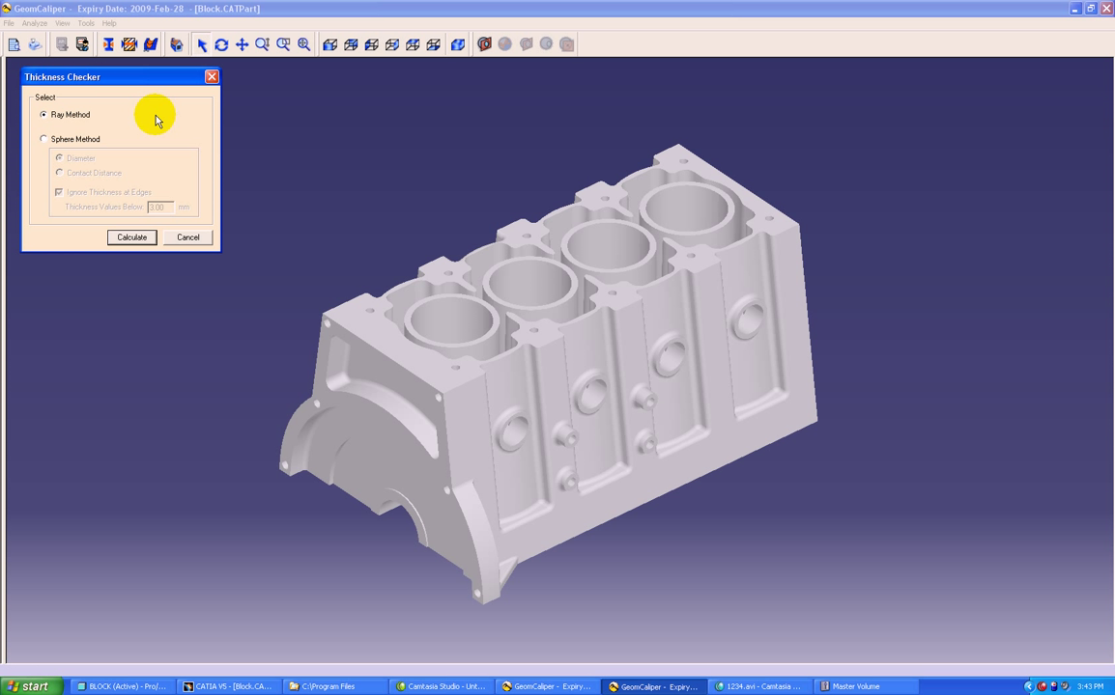
click(43, 139)
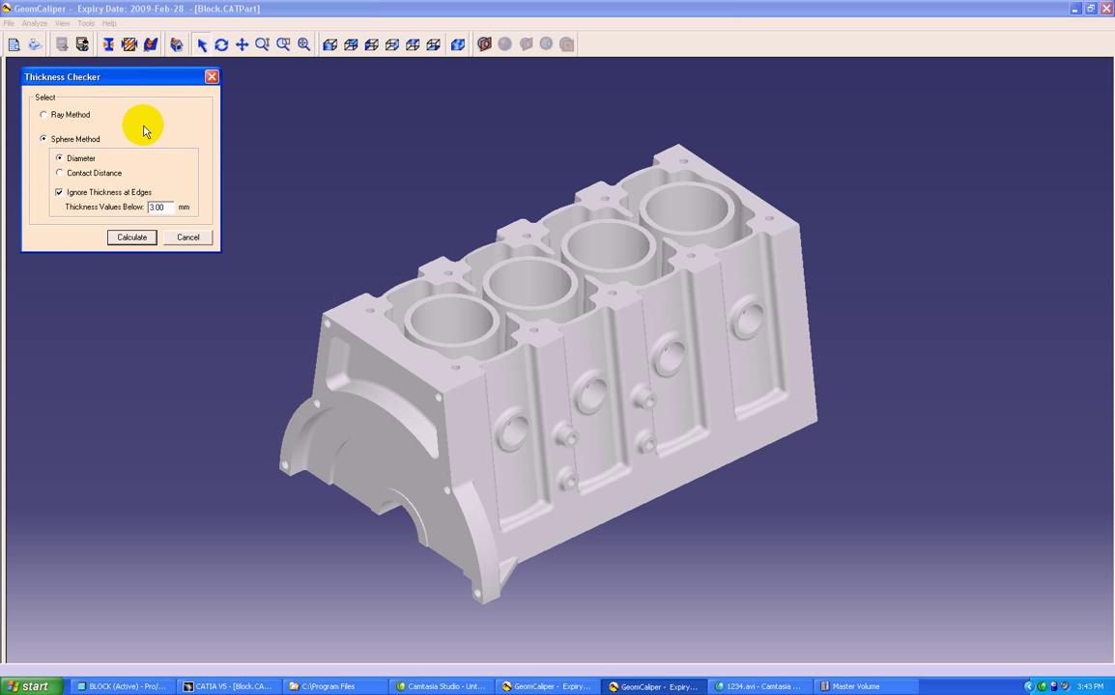
click(131, 238)
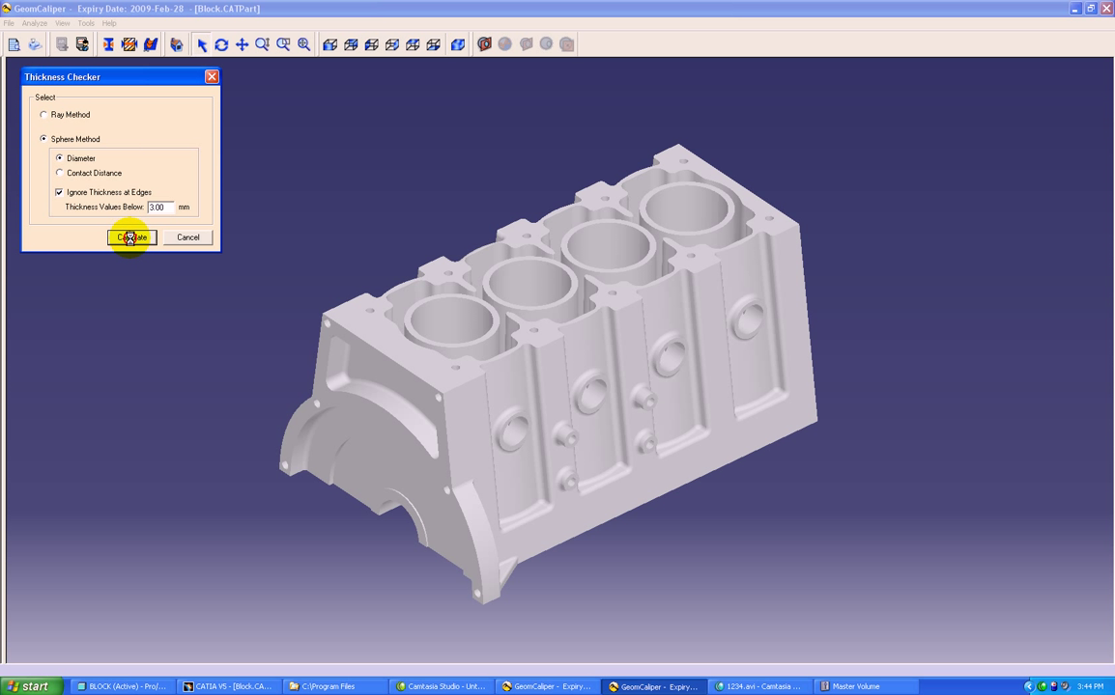
click(131, 238)
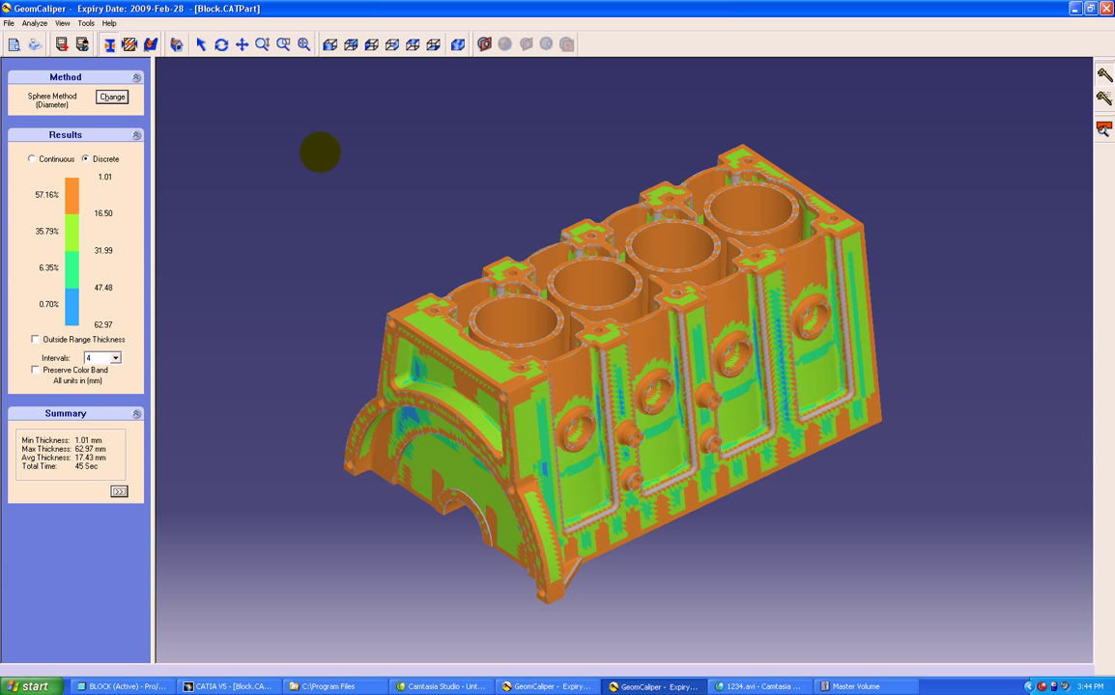
mouse_move(249, 209)
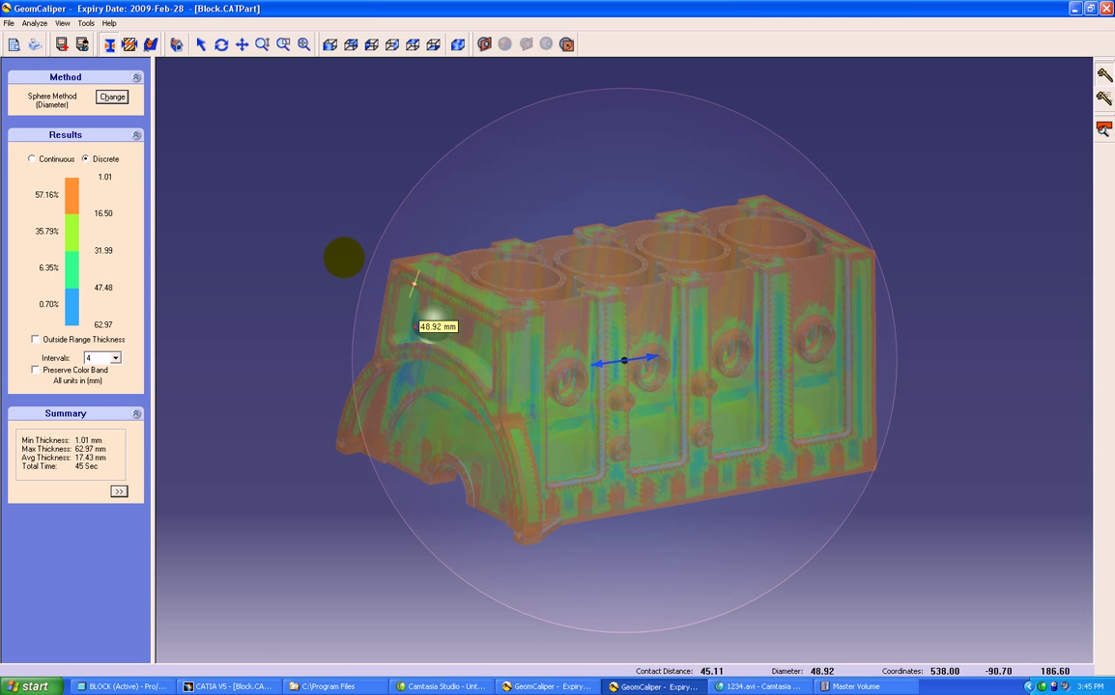
Set the first legend interval limit to 6.00 mm and colour that thinnest band dark blue
click(568, 44)
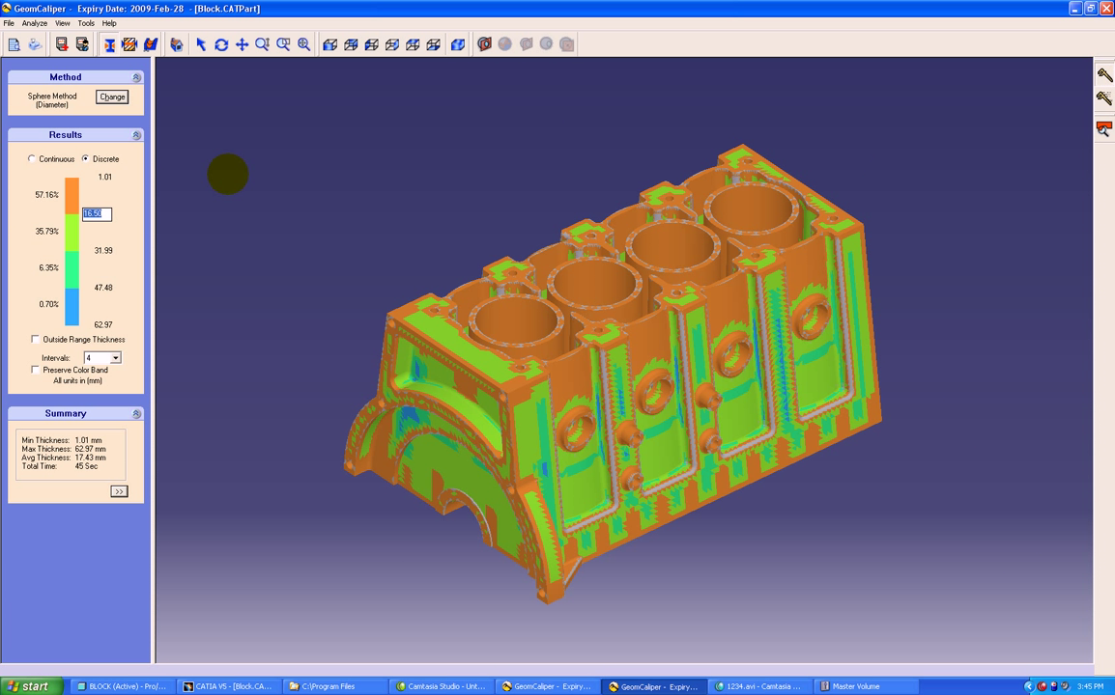
text(6)
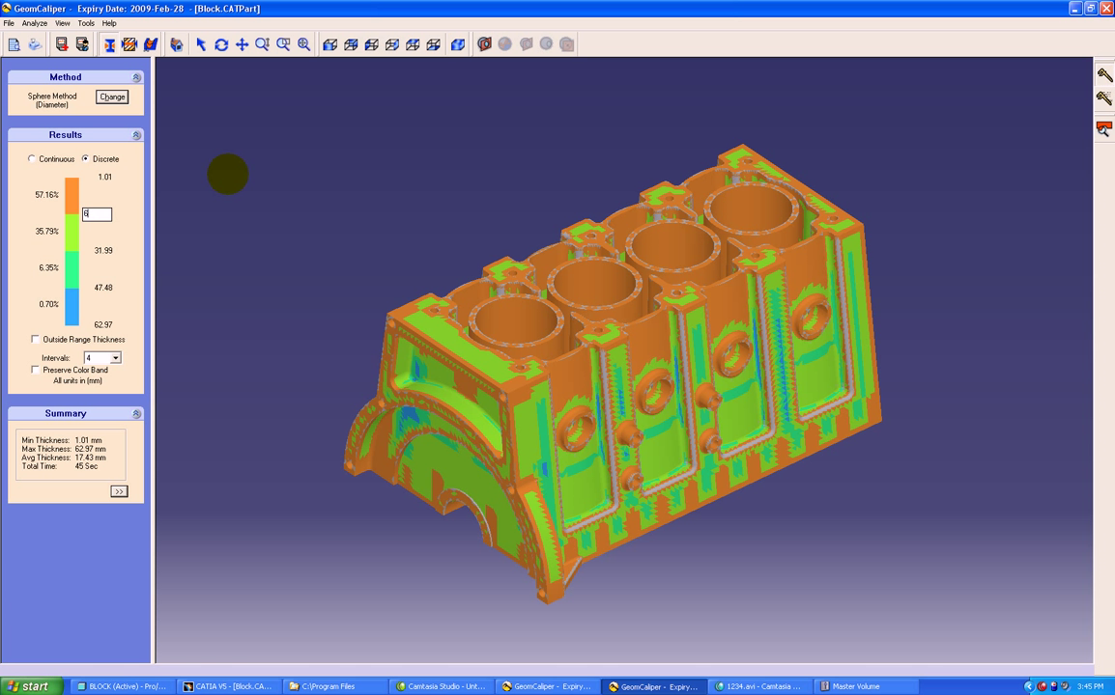
text(6.00)
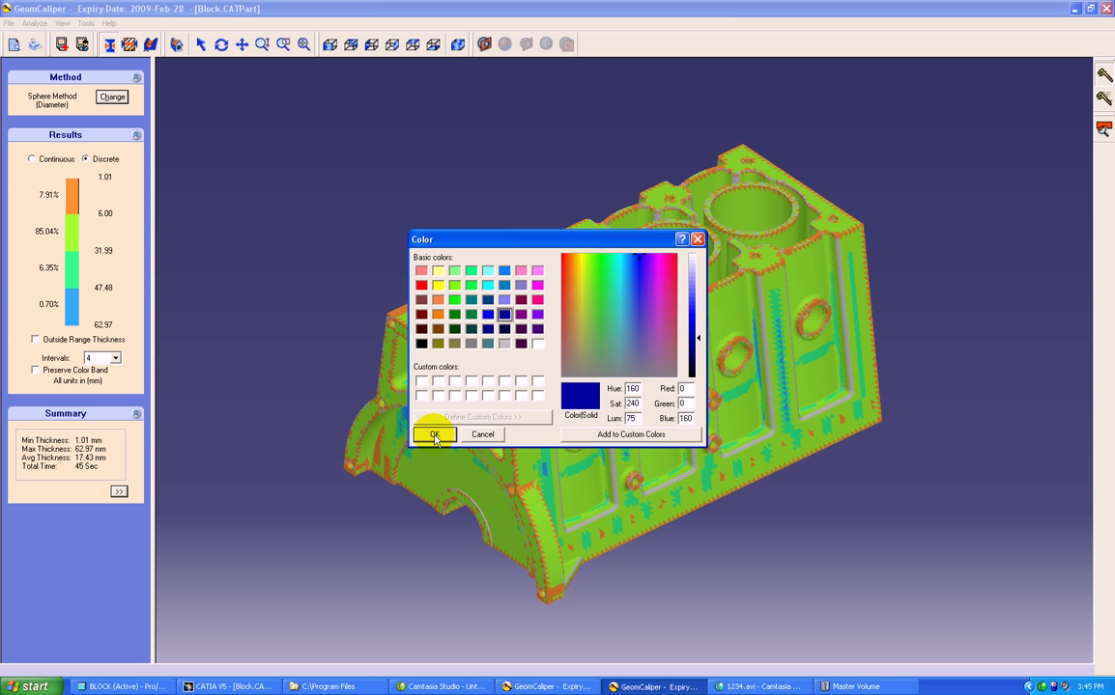
click(433, 432)
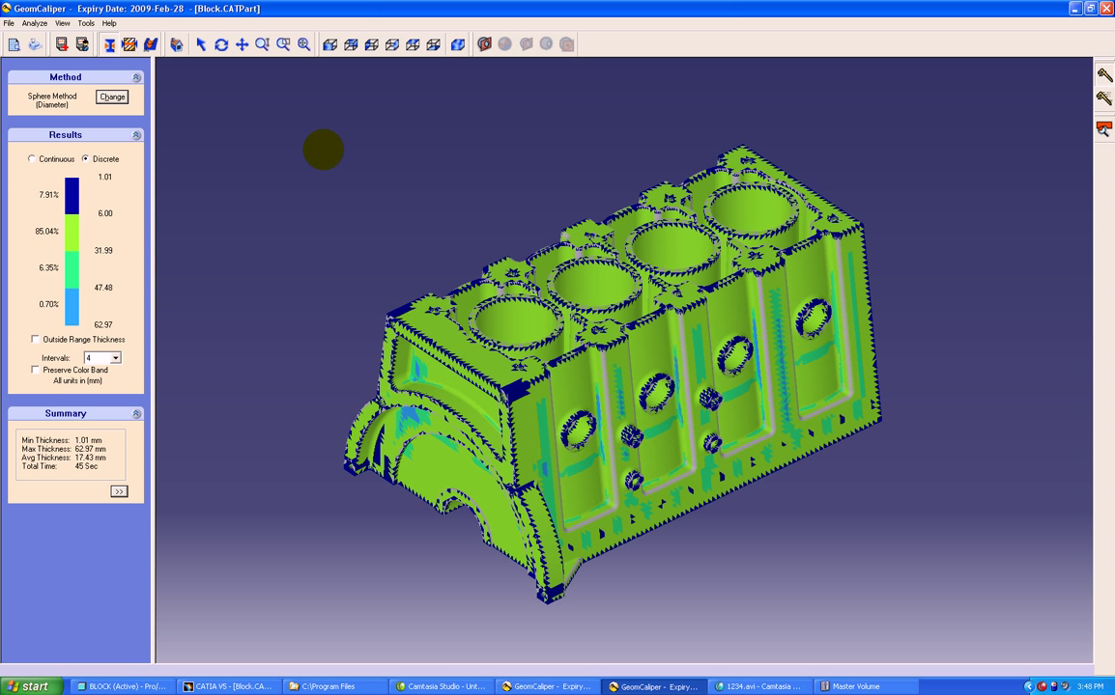
mouse_move(1022, 143)
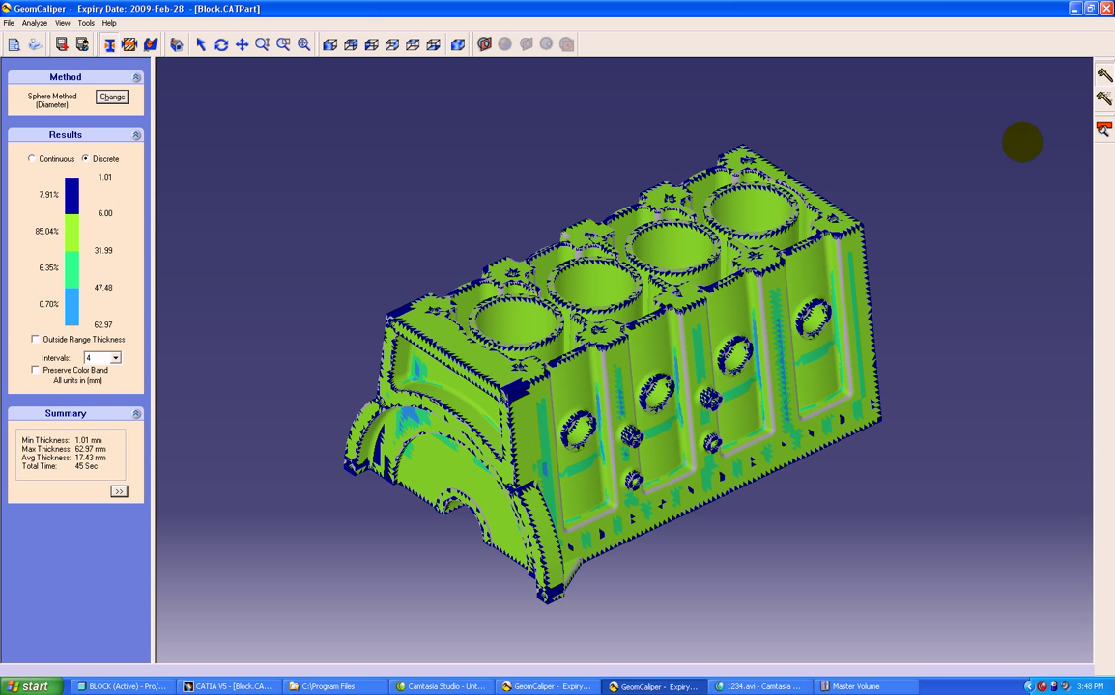
mouse_move(1103, 127)
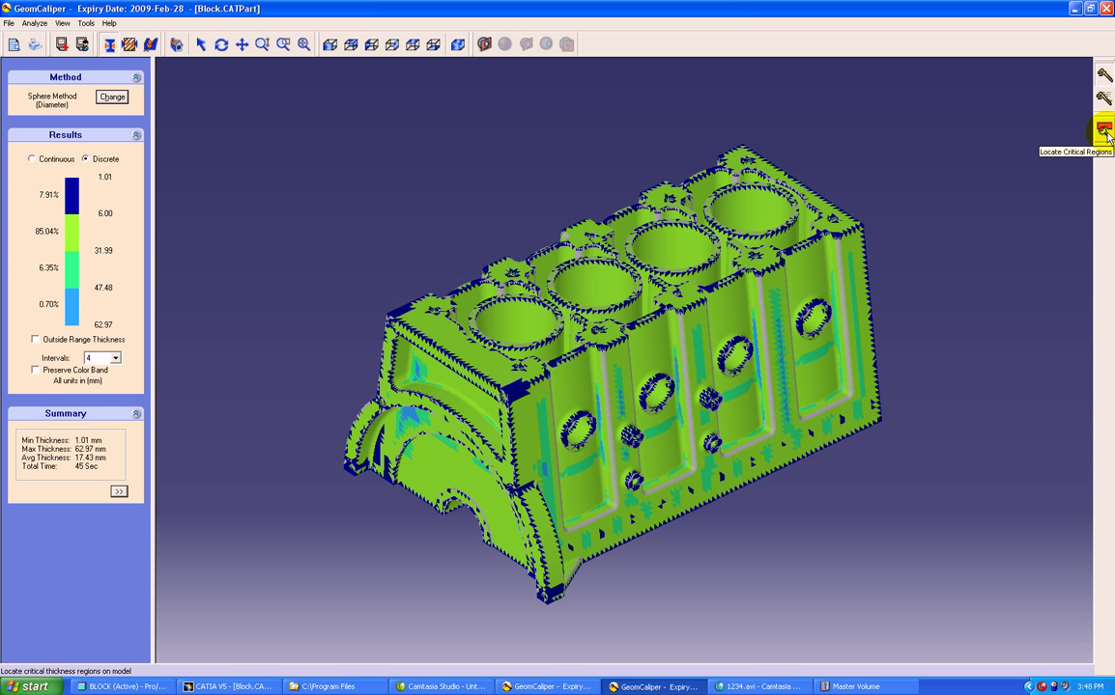
Query critical regions for walls thinner than the lower limit
click(1105, 128)
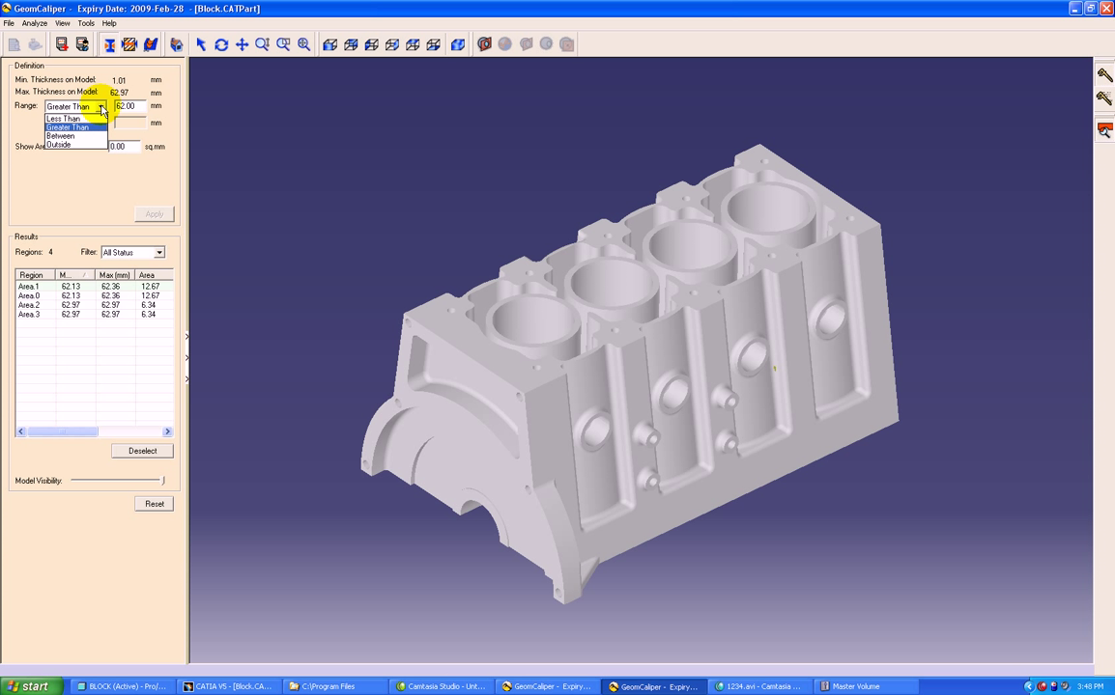
click(100, 106)
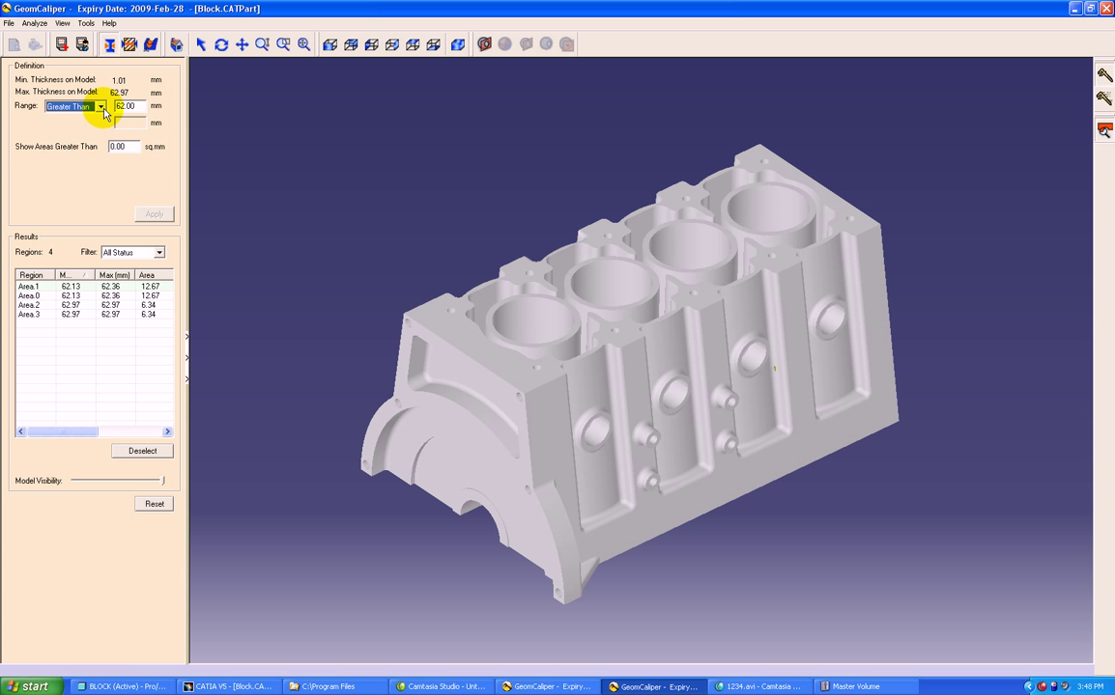
click(100, 106)
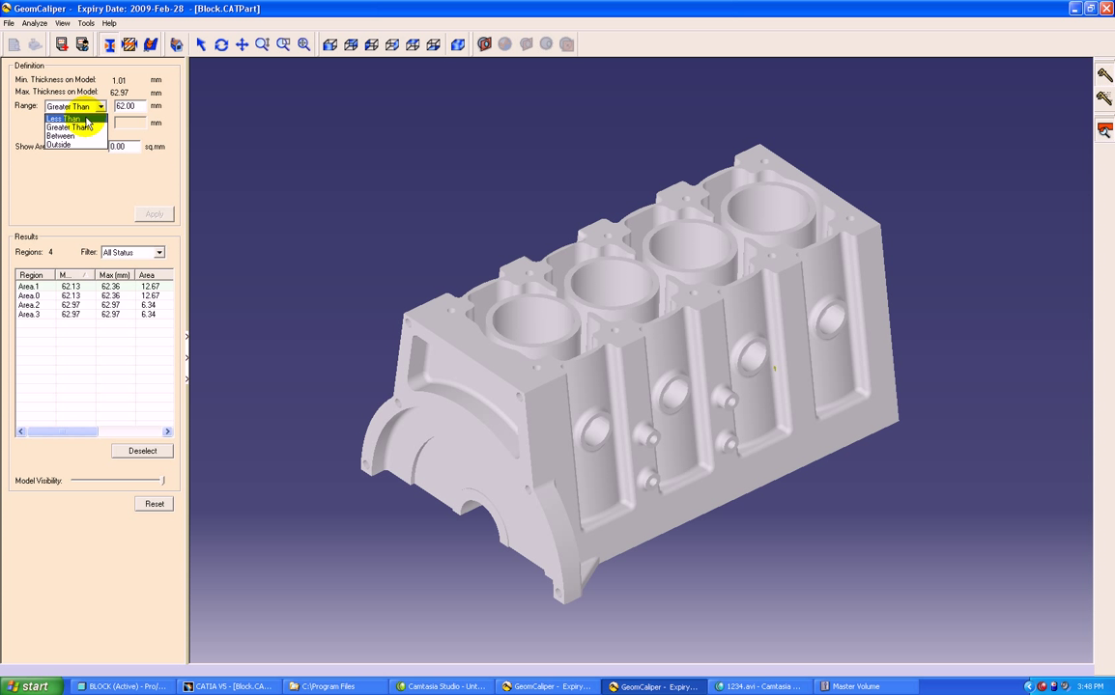
click(63, 120)
text(3)
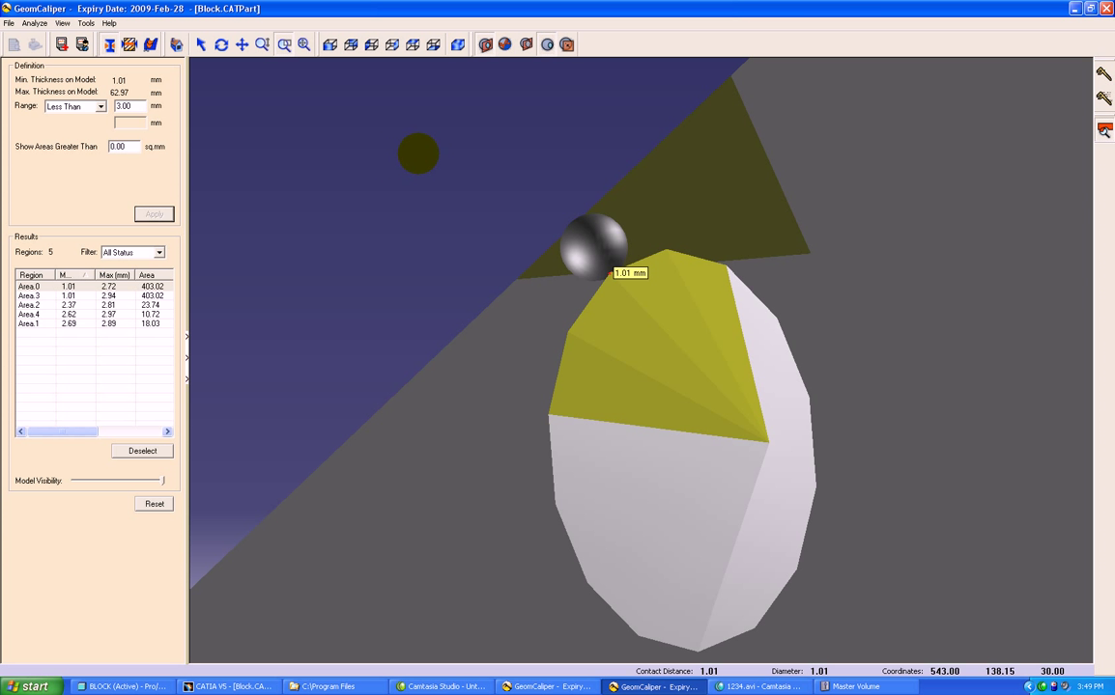
Query regions thicker than 62 mm and inspect the area between the cylinders
click(483, 44)
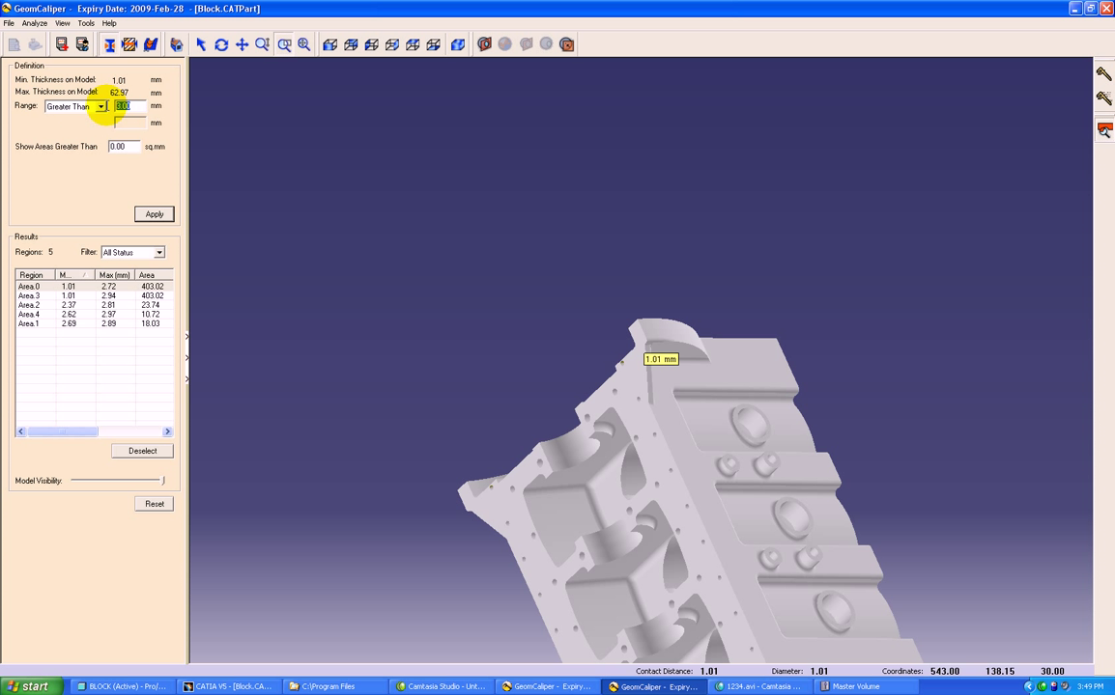
text(62)
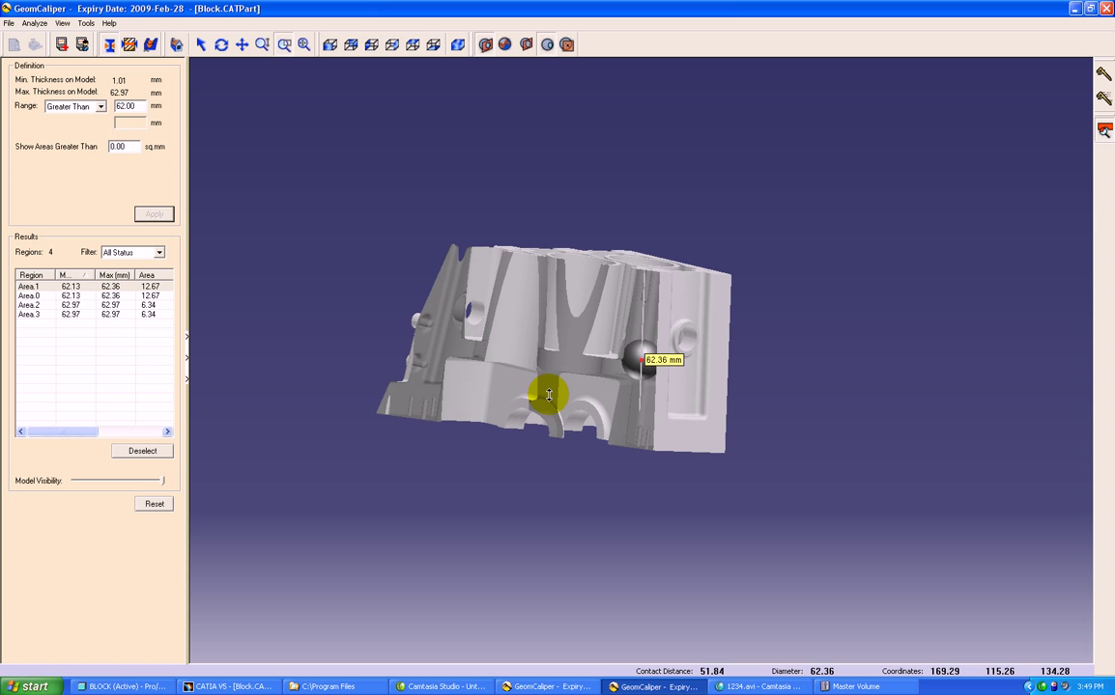
drag(549, 394, 556, 309)
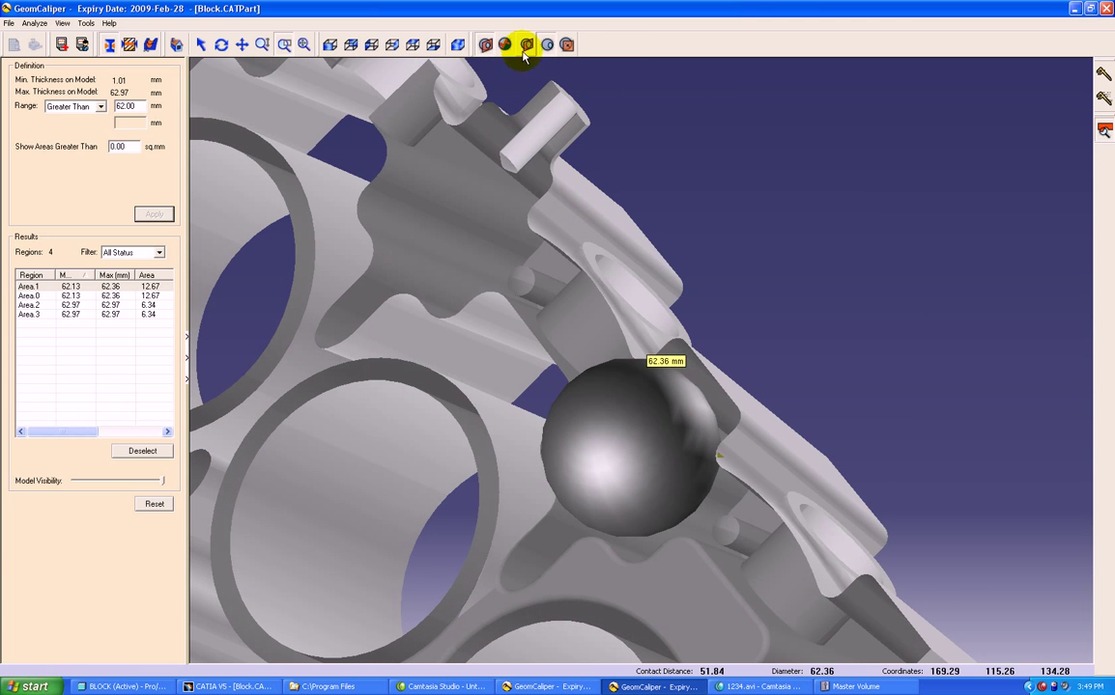
click(525, 45)
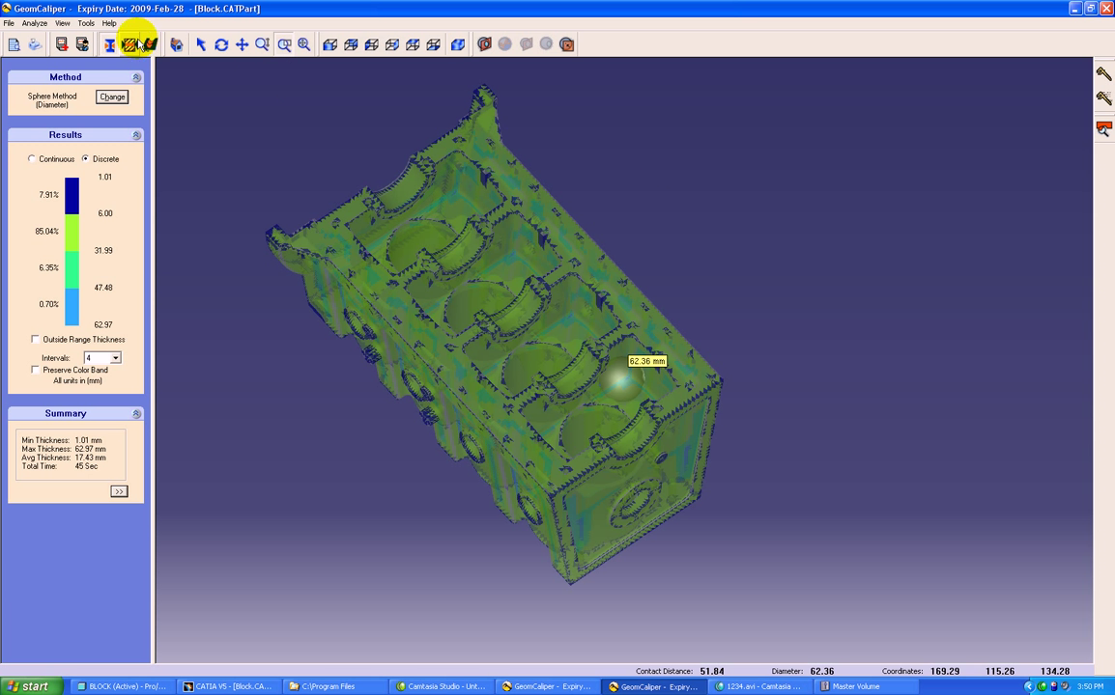
Clear the sphere map and compute 2D section thickness on the XY plane with the ray method
click(129, 44)
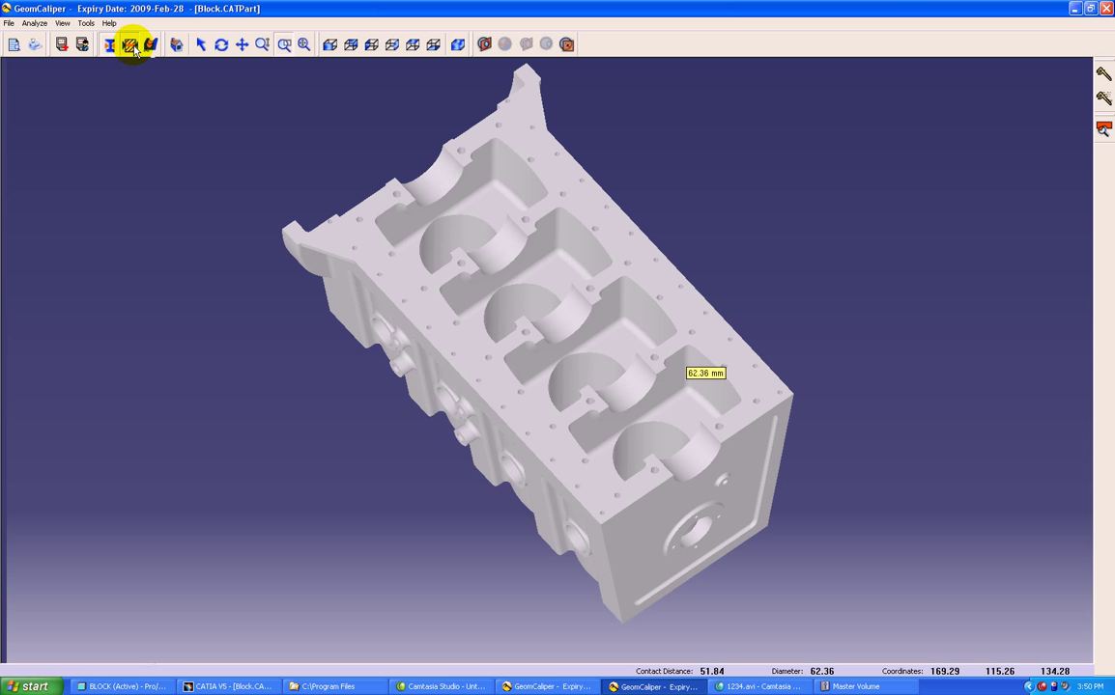
click(131, 44)
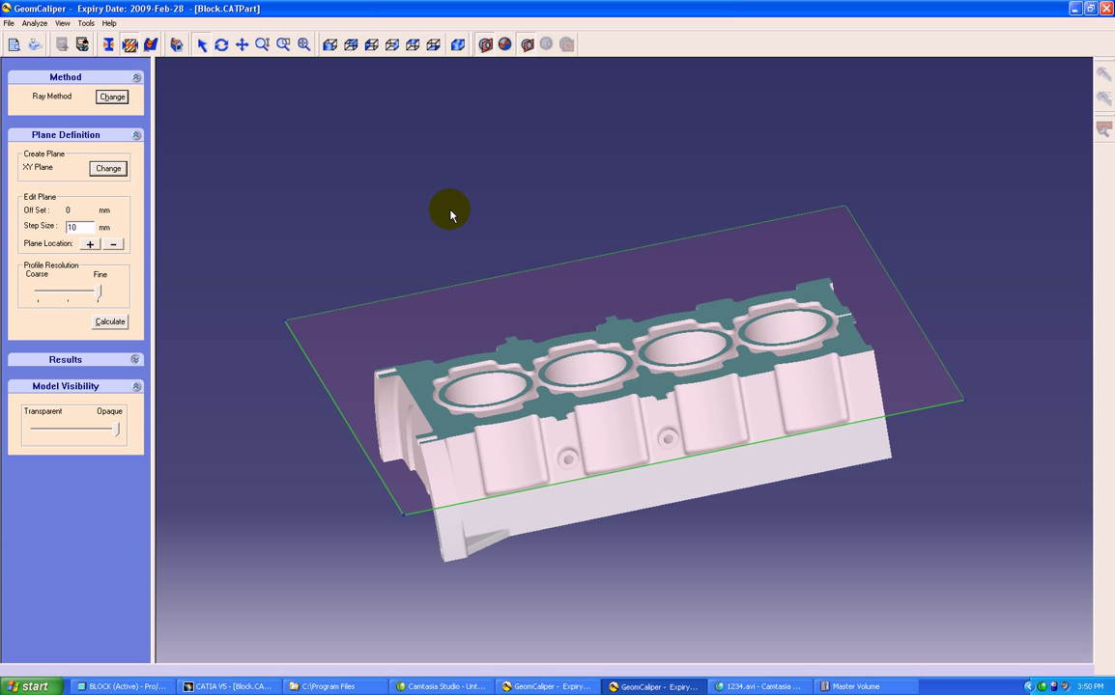
mouse_move(112, 96)
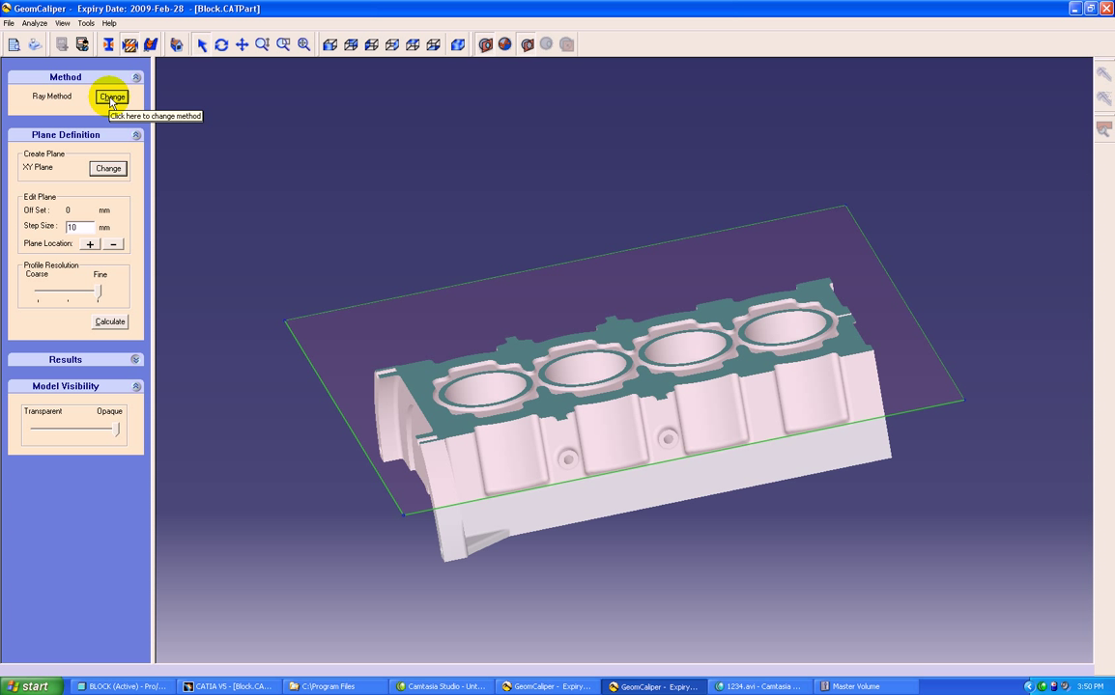
click(113, 97)
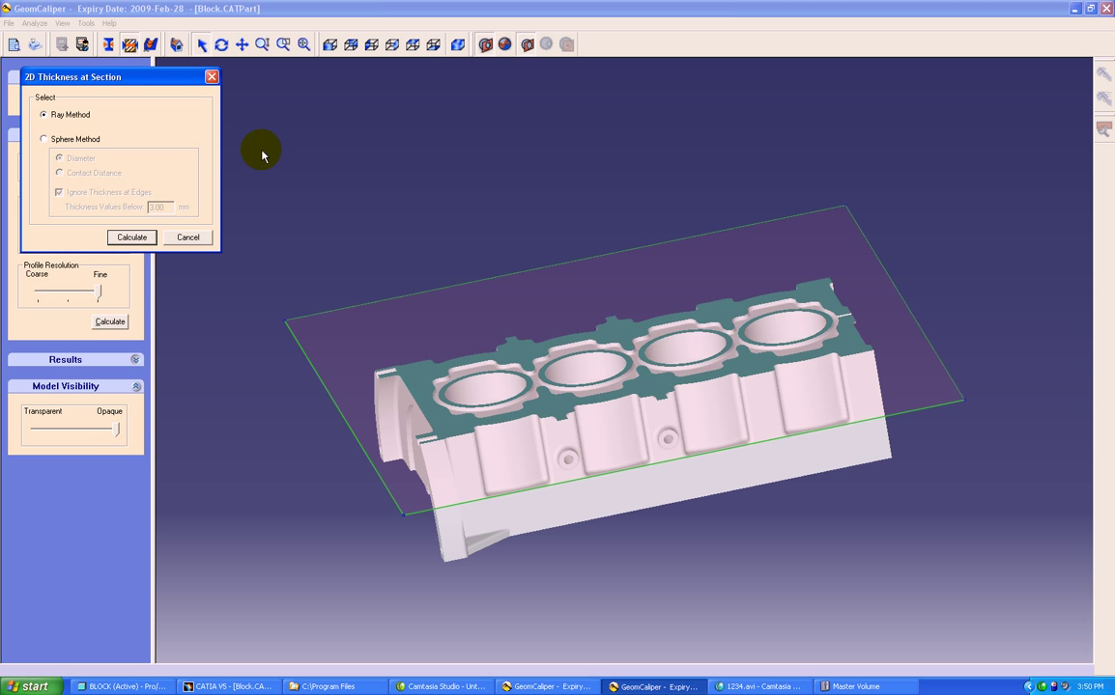
click(131, 236)
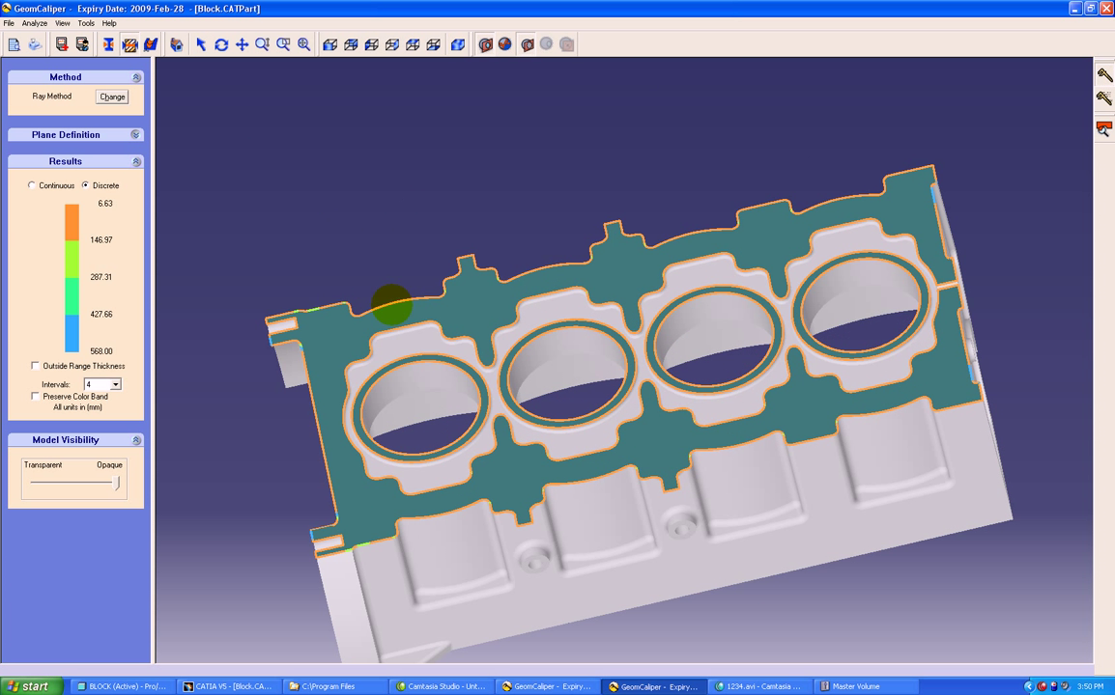
mouse_move(398, 172)
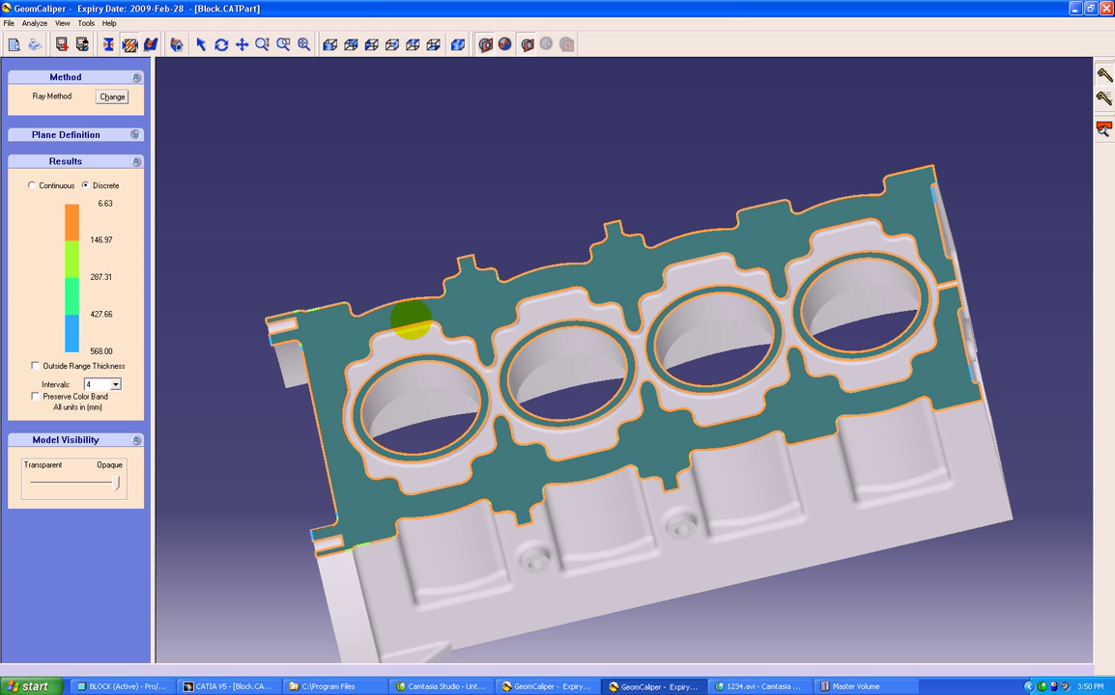
Probe a wall on the section reading 28.65 mm and return to the plane settings
click(398, 319)
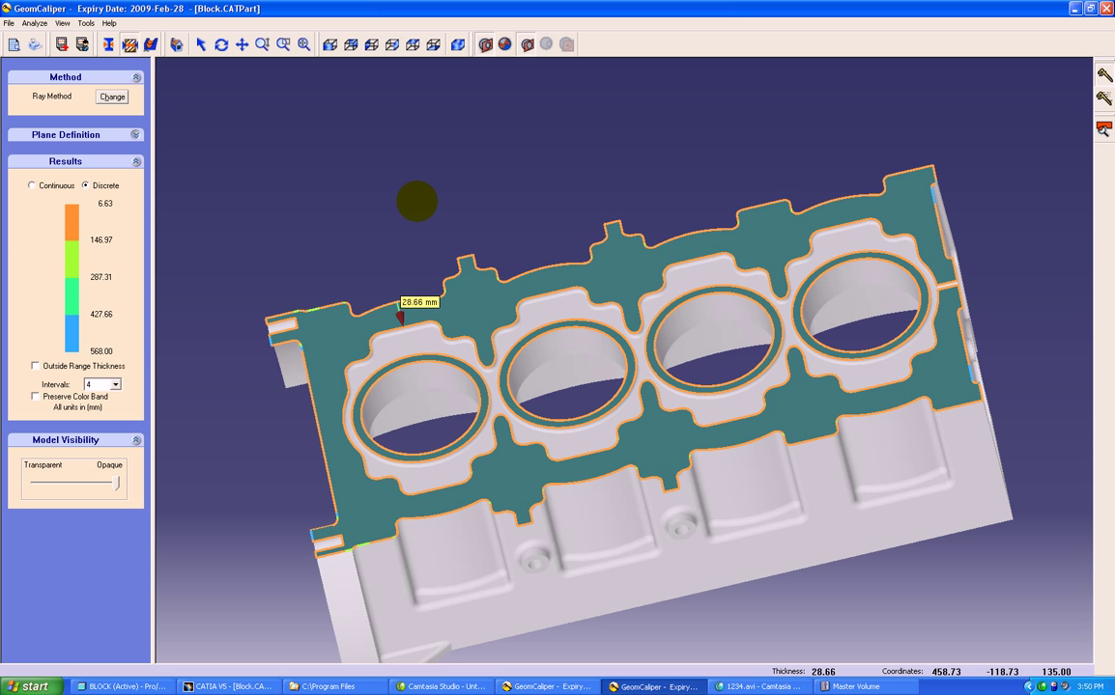
mouse_move(280, 398)
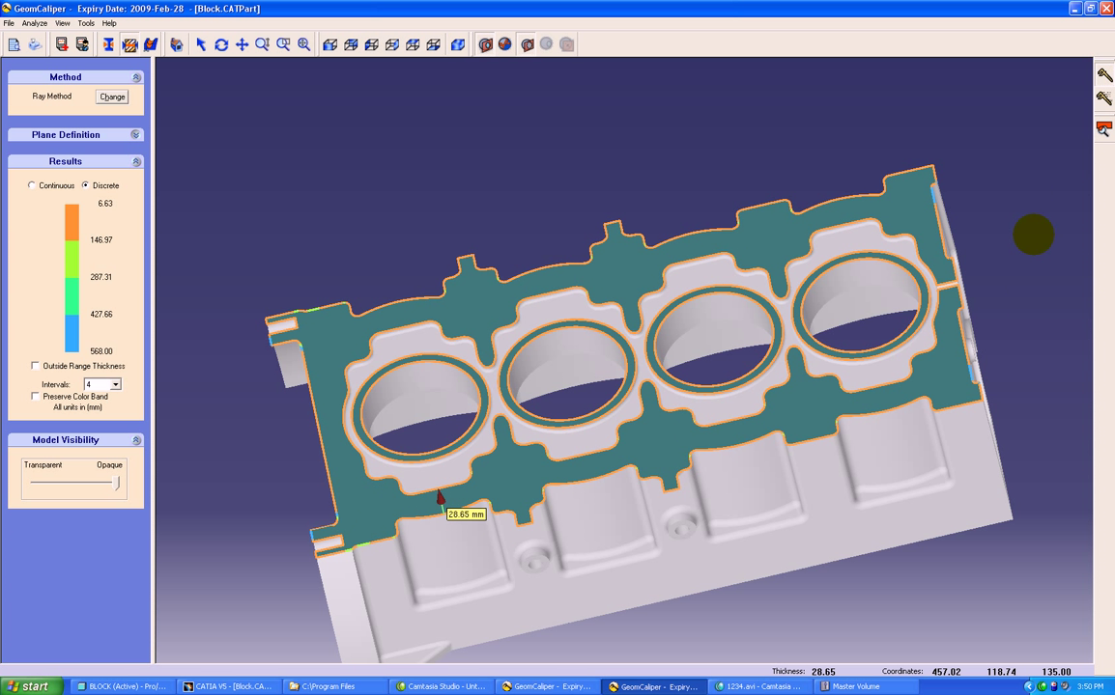
click(135, 135)
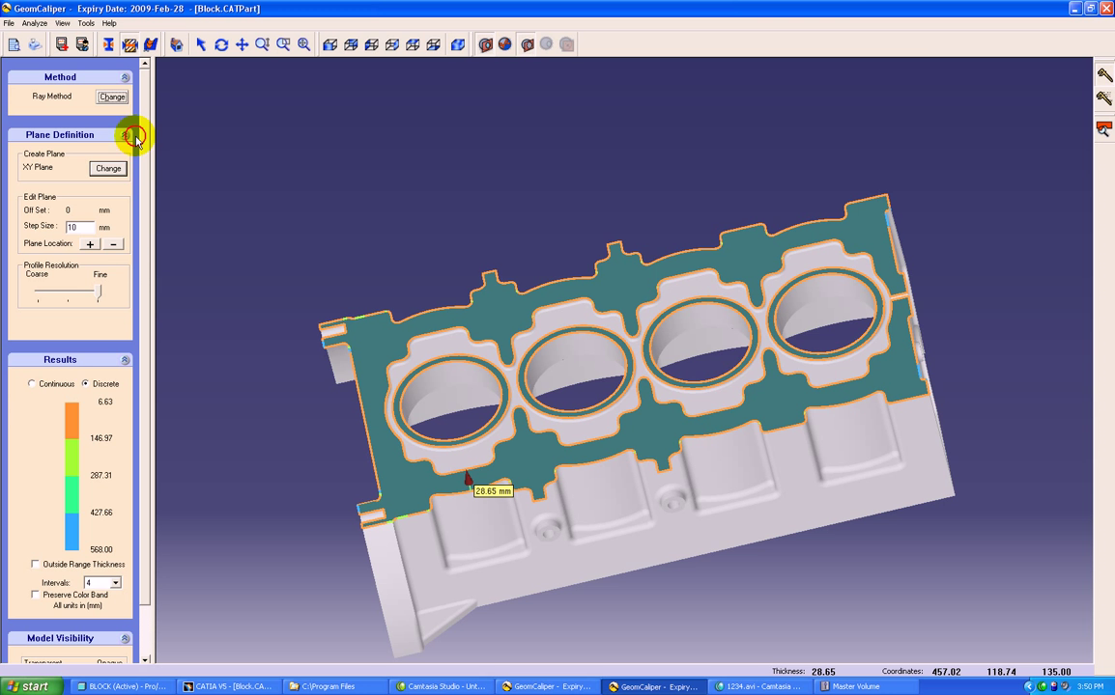
Offset the section plane to 20 mm, recalculate, and probe the wall beside the rightmost bore at 98.81 mm
click(89, 243)
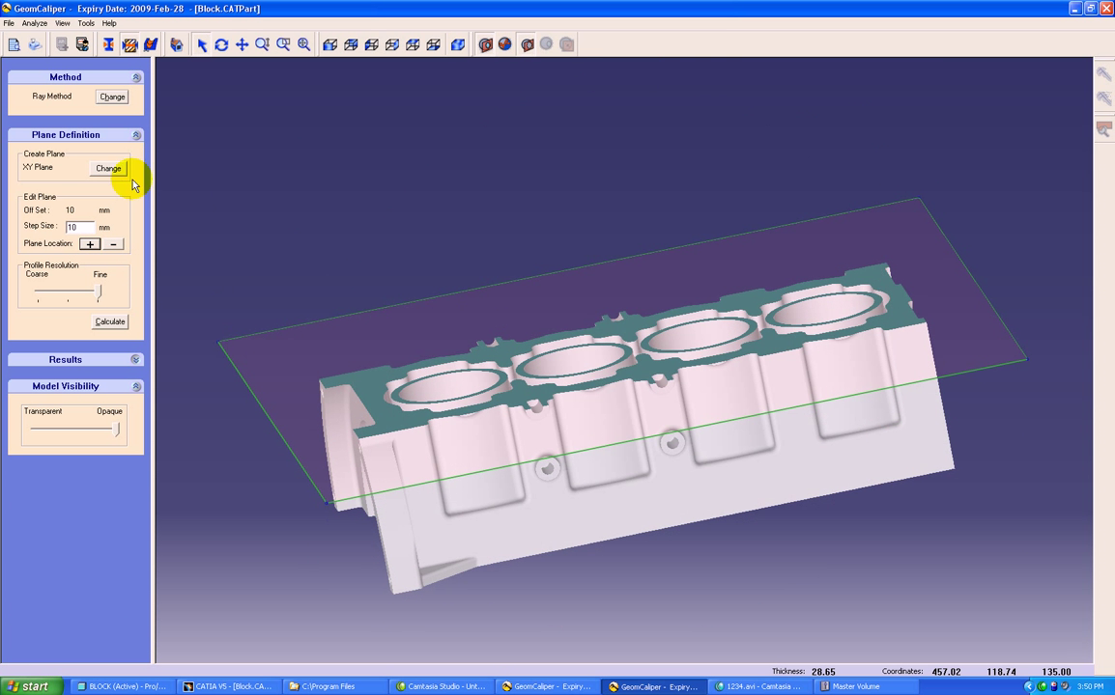
click(89, 244)
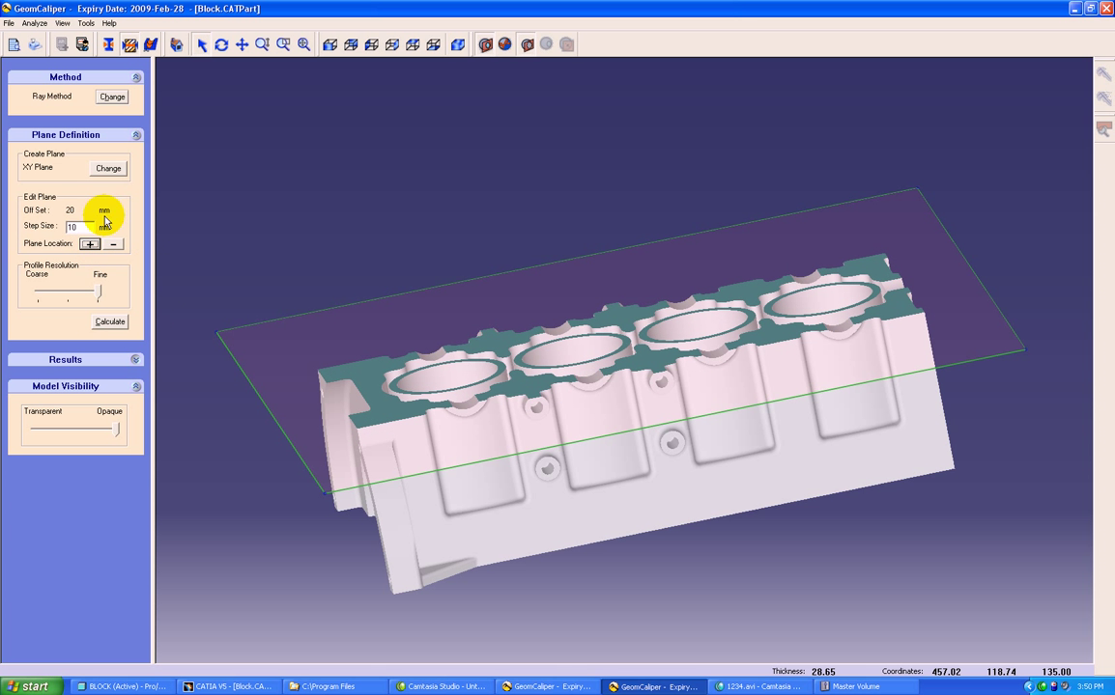
click(110, 321)
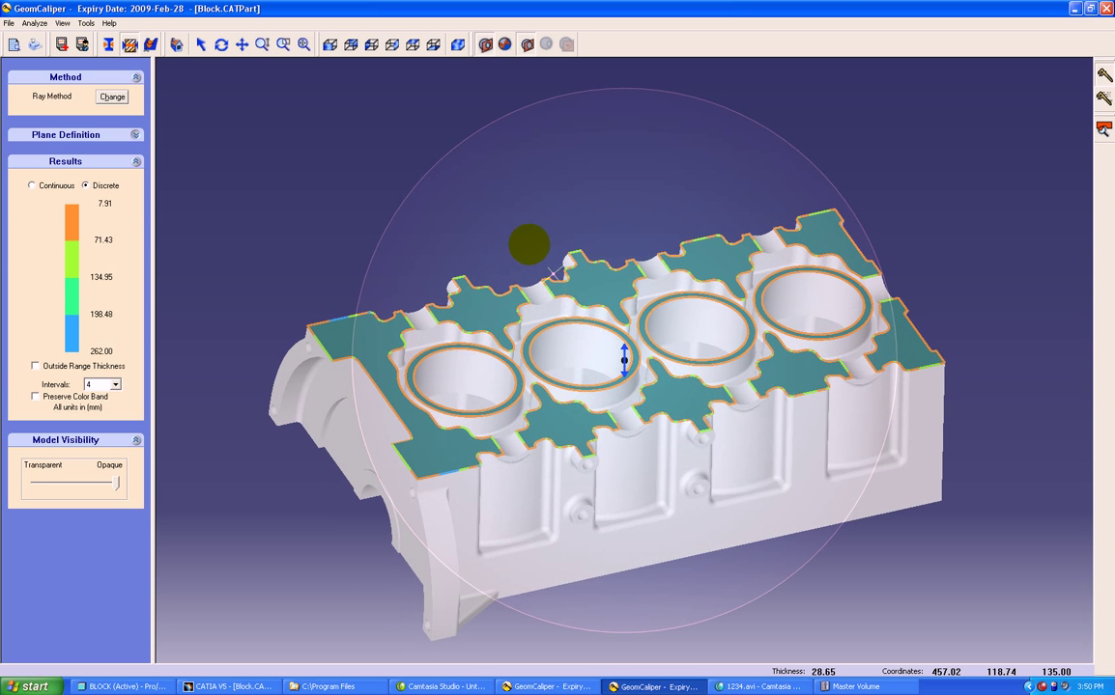
drag(529, 243, 363, 390)
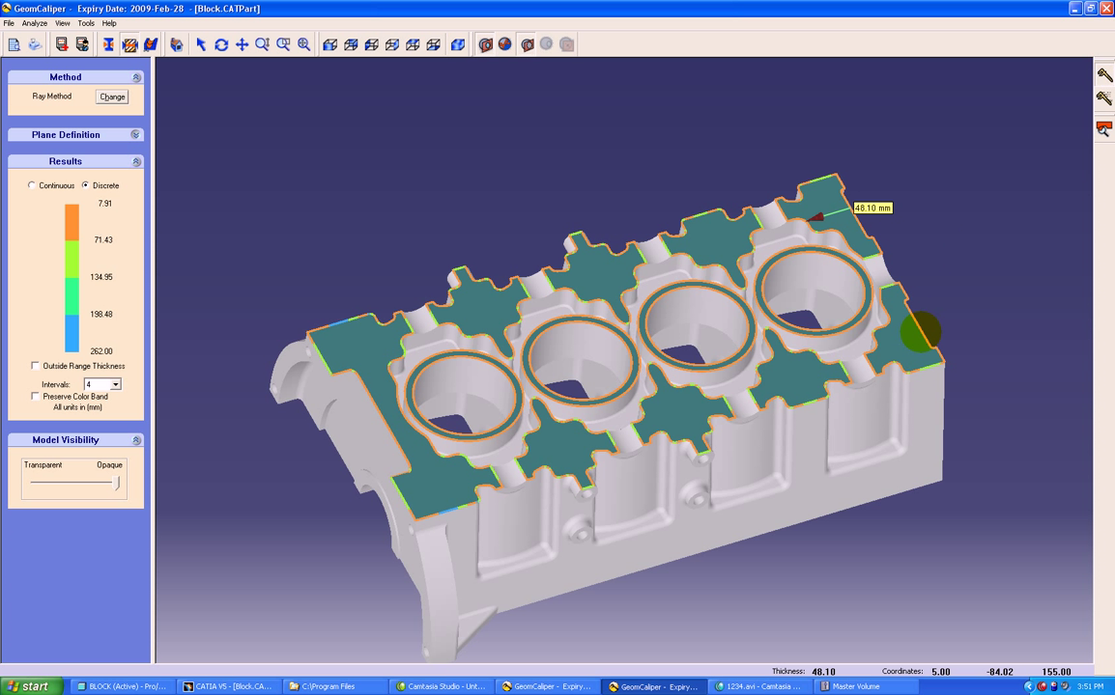
click(840, 377)
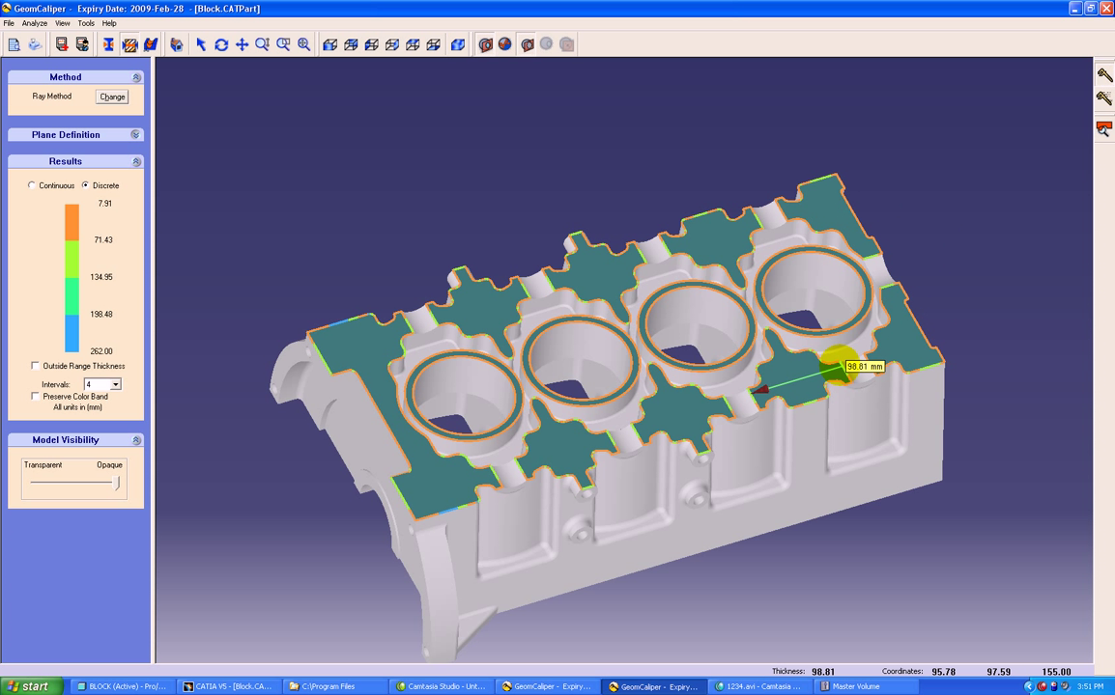
mouse_move(151, 44)
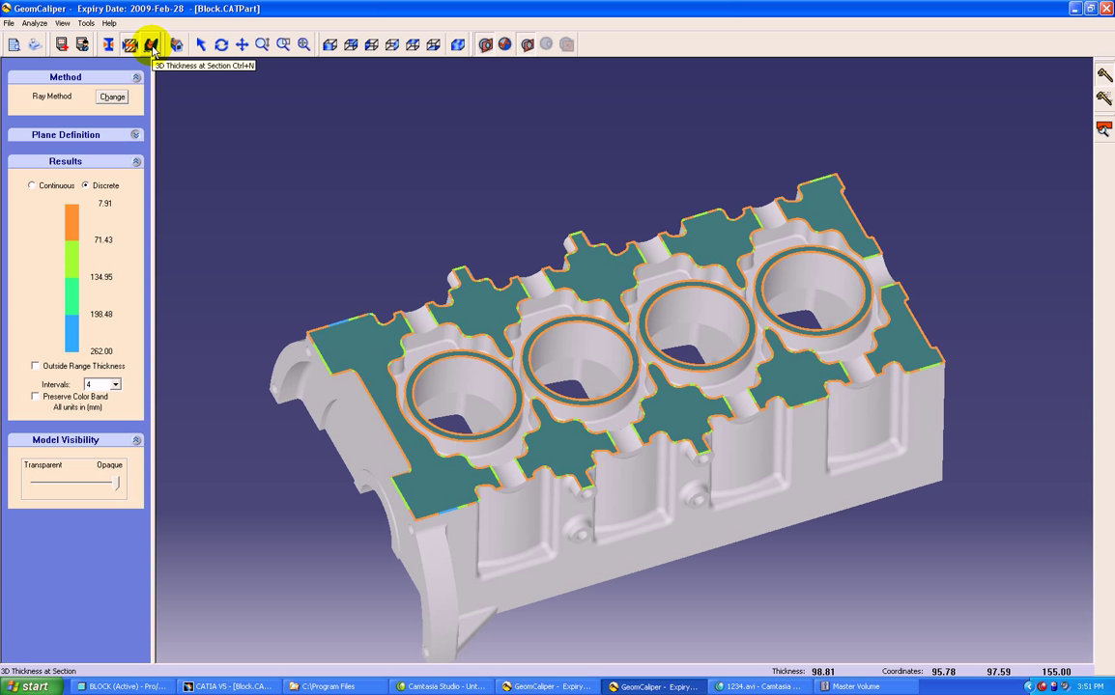
Cut the block on a three-point plane, compute its thickness map, and probe a wall near the top at 23.39 mm
click(151, 44)
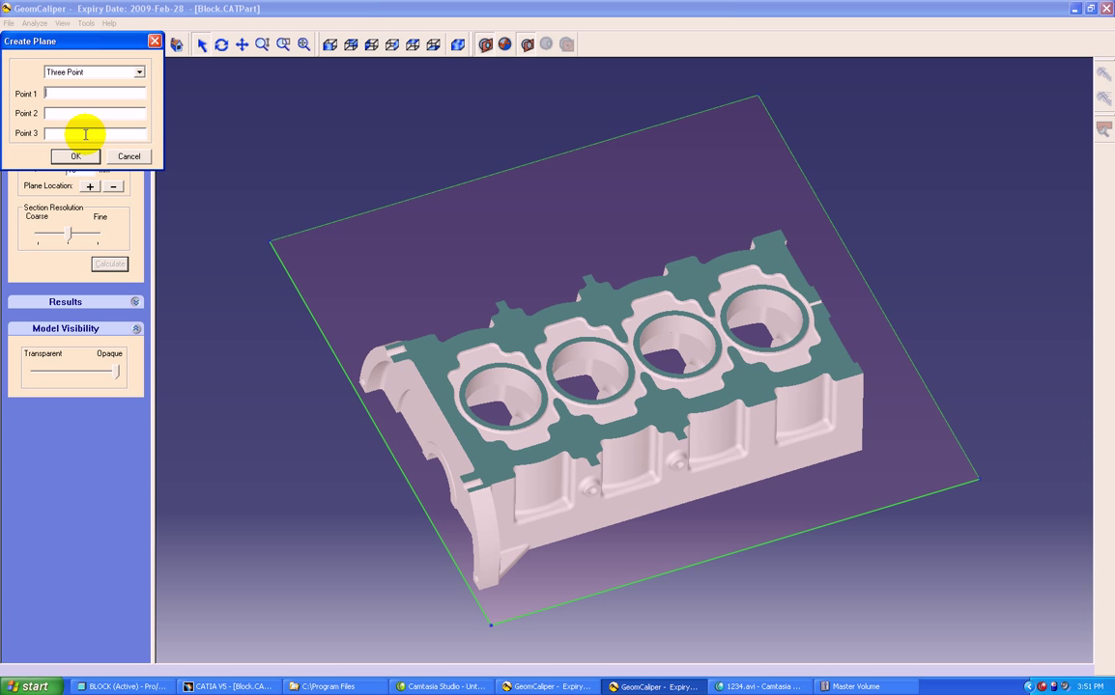
click(421, 363)
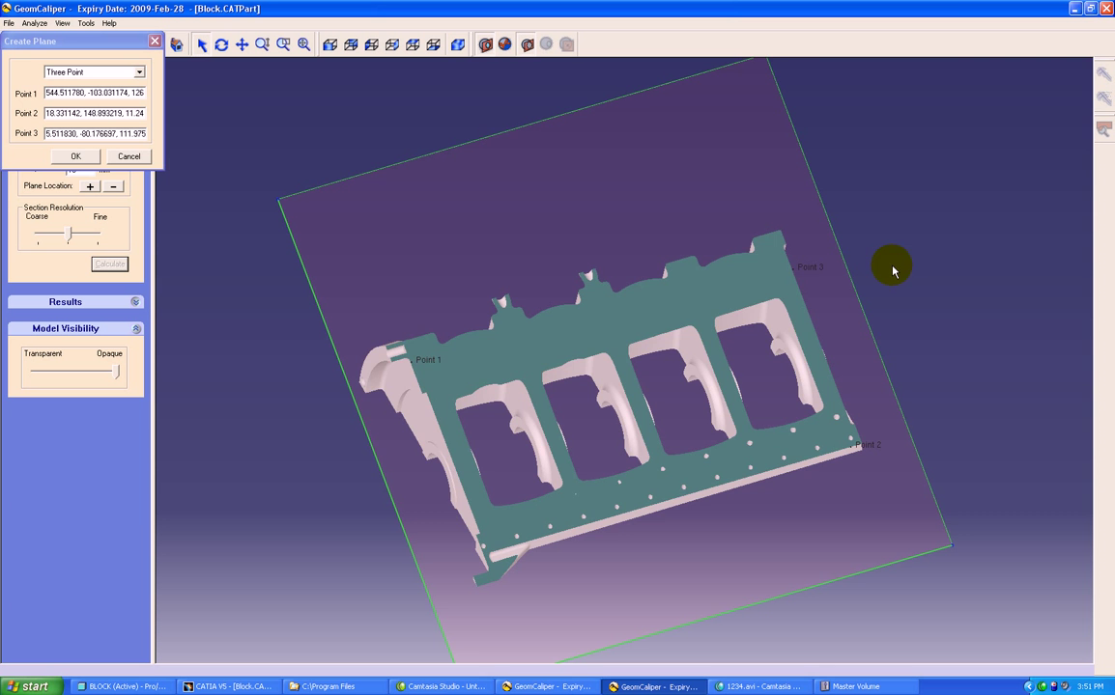
click(75, 155)
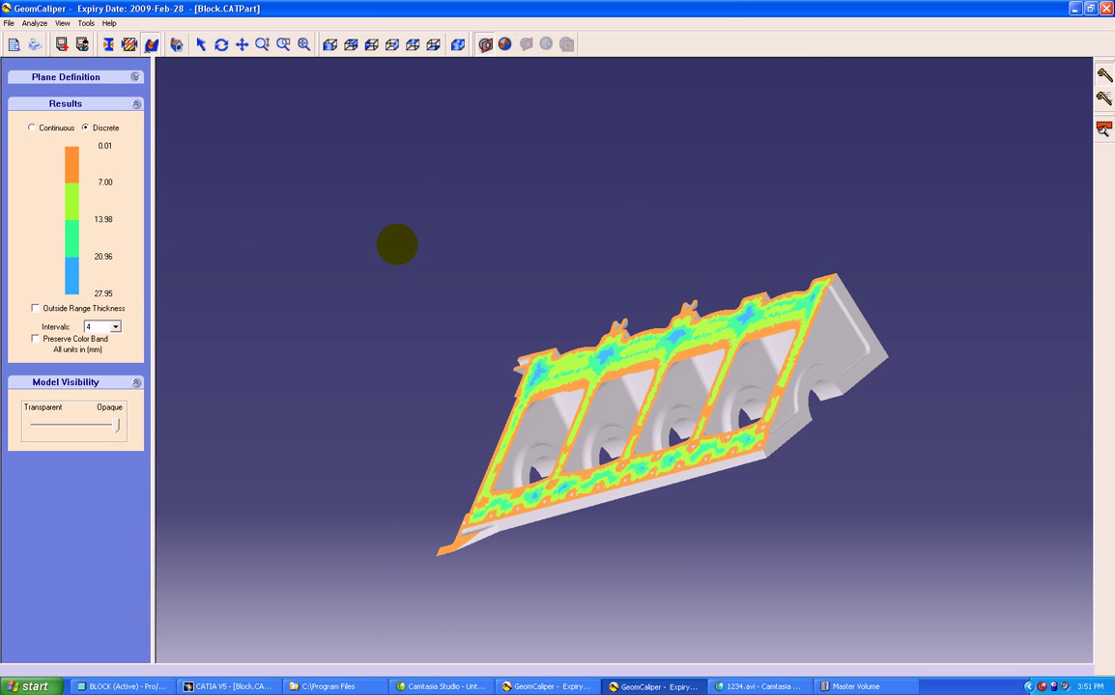
drag(398, 244, 583, 228)
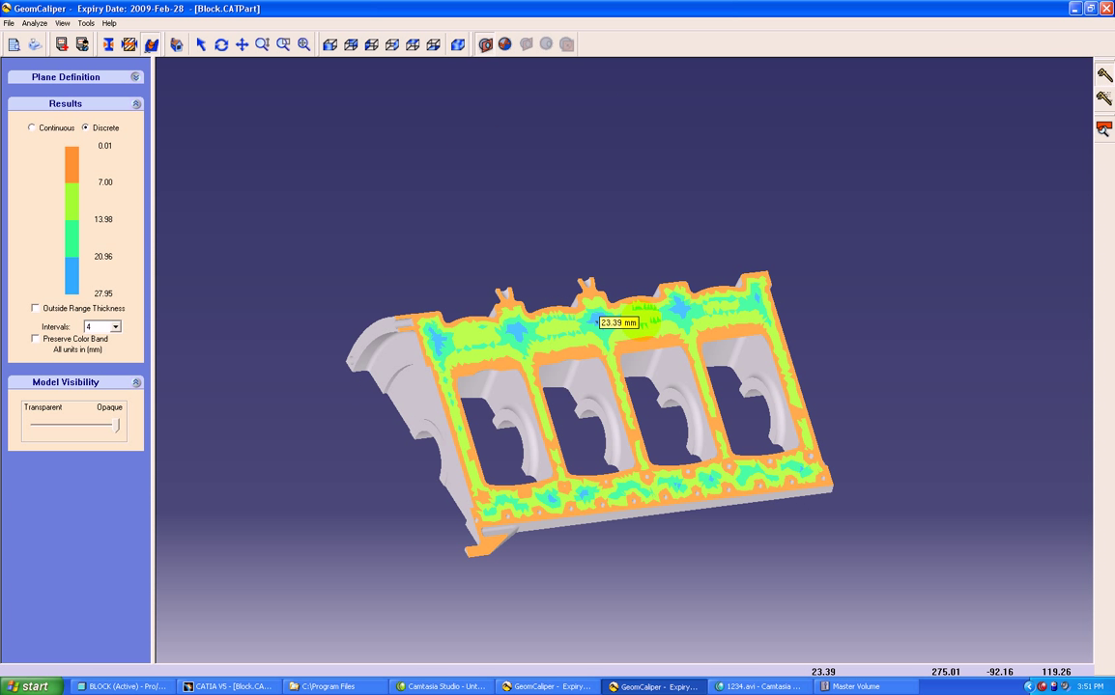
click(633, 357)
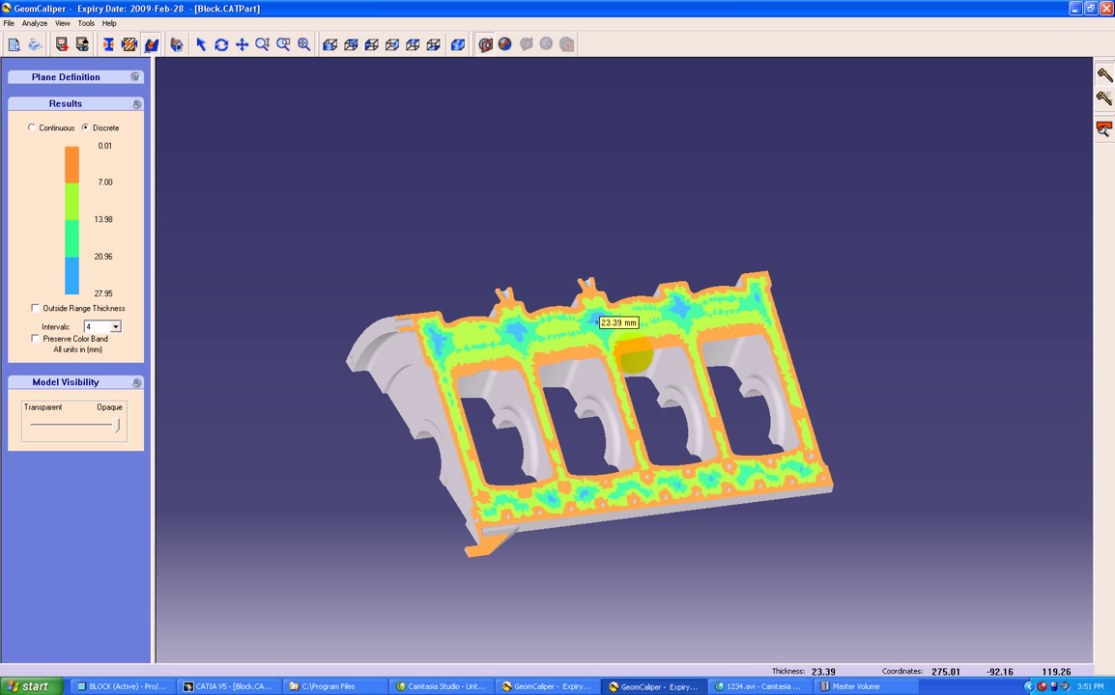